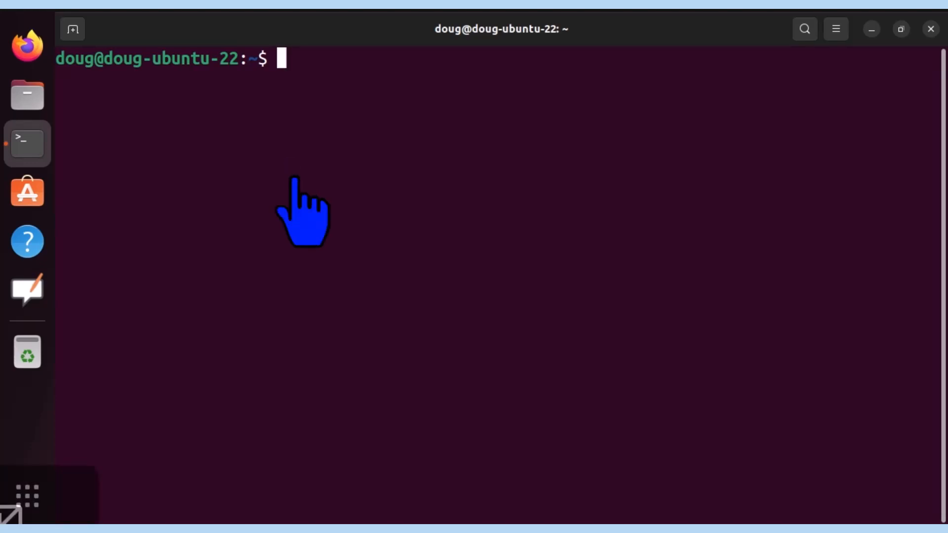
# Switch to the postgres user with su - postgres and confirm the identity with whoami.
pyautogui.write('su - pos')
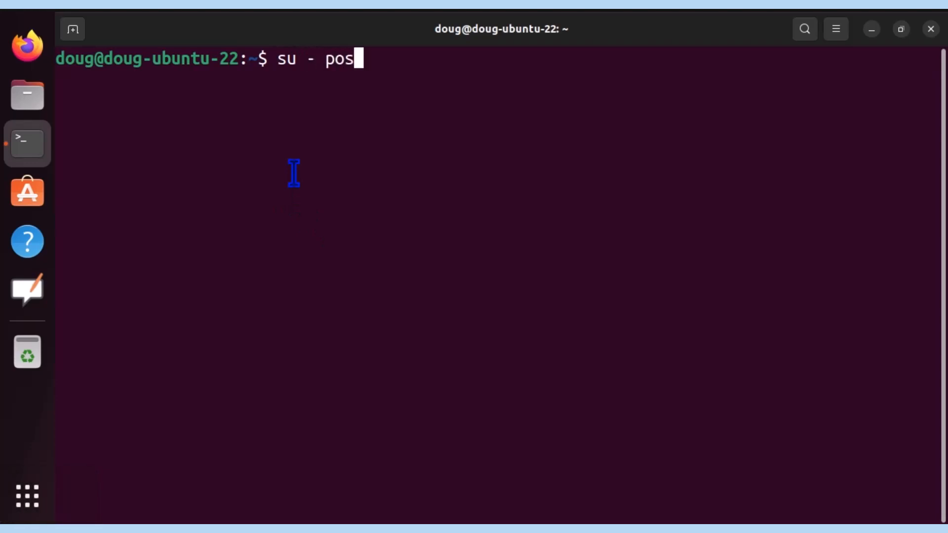
pyautogui.write('tgres')
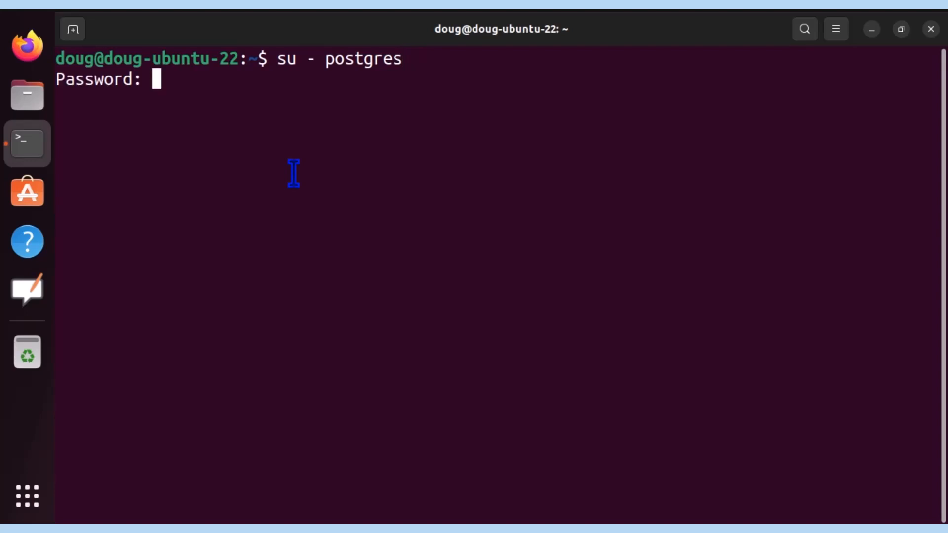
pyautogui.press('Enter')
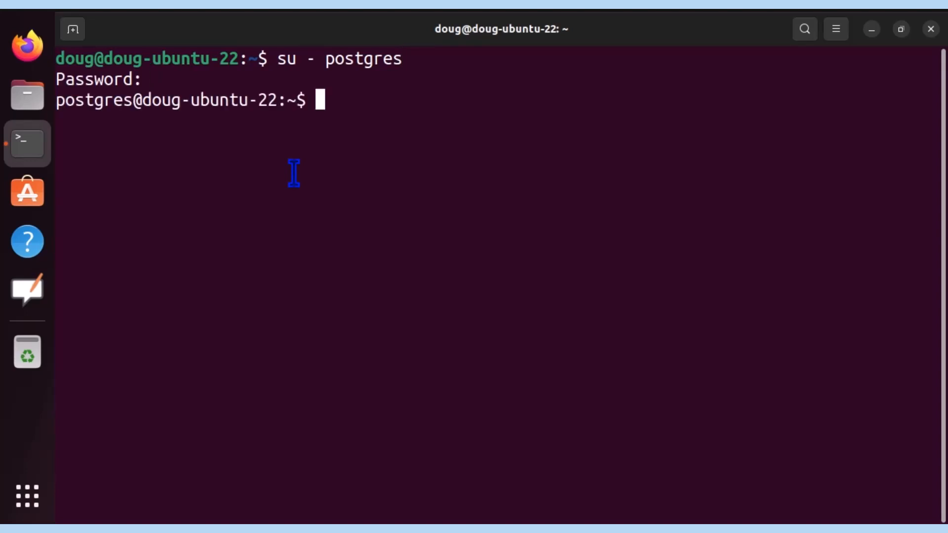
pyautogui.write('whoami')
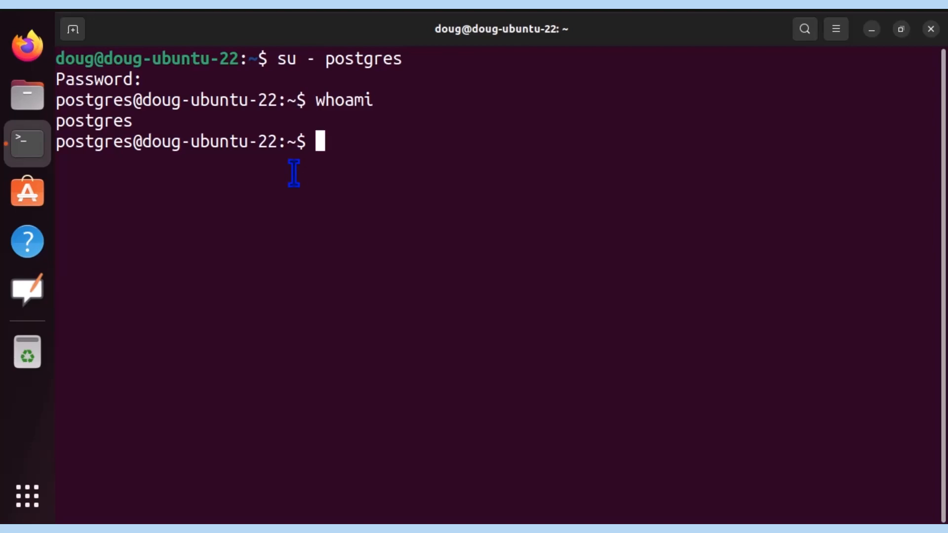
# Launch the psql shell briefly and exit it with \q.
pyautogui.write('p')
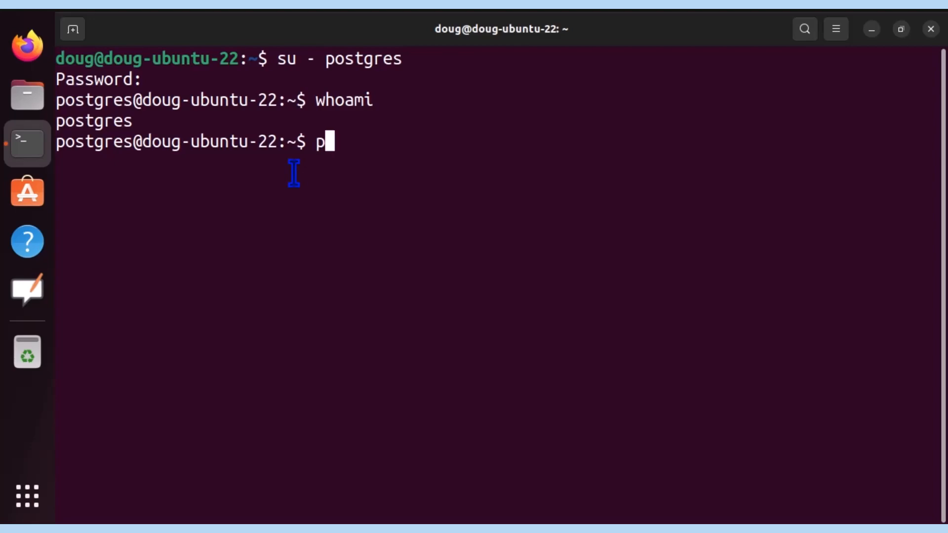
pyautogui.write('sql')
pyautogui.write('\\q')
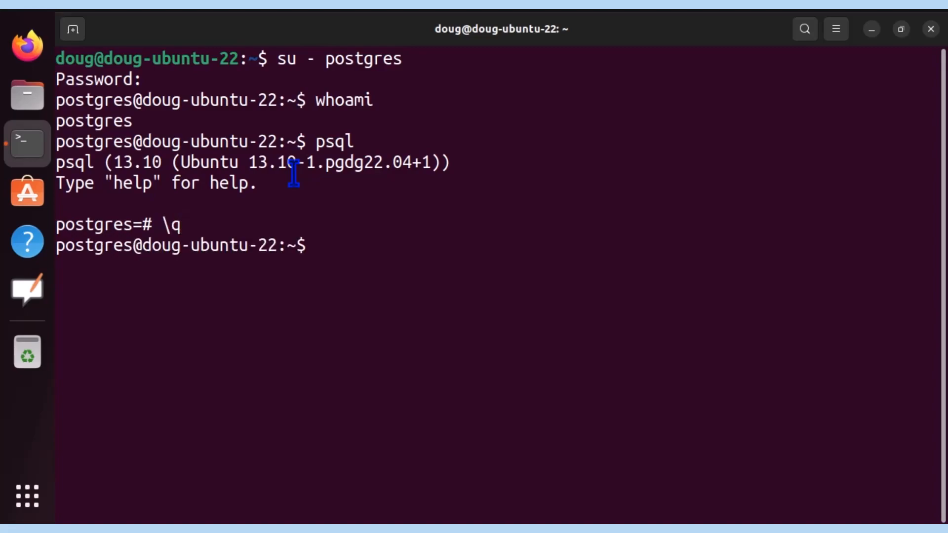
# Print psql --help and read through the general and output option listings.
pyautogui.write('psql --help')
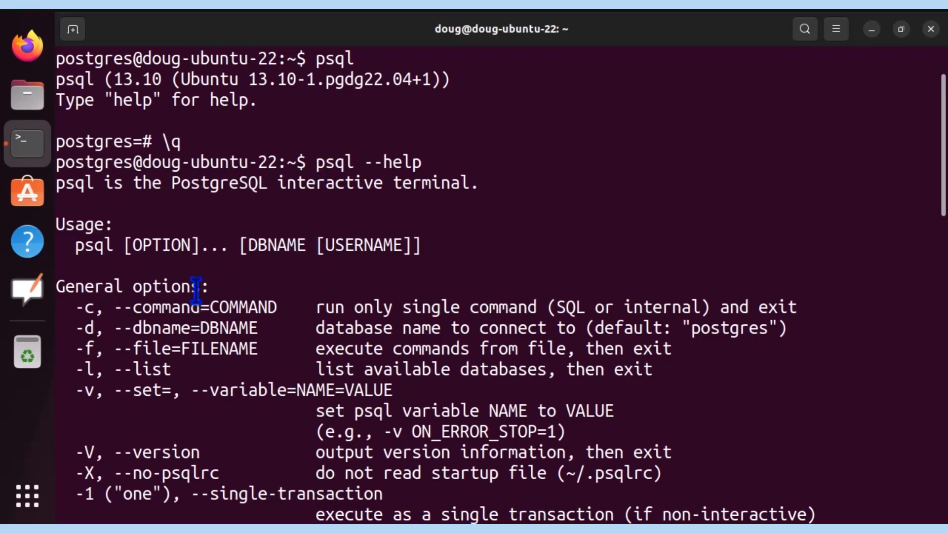
pyautogui.scroll(-3)
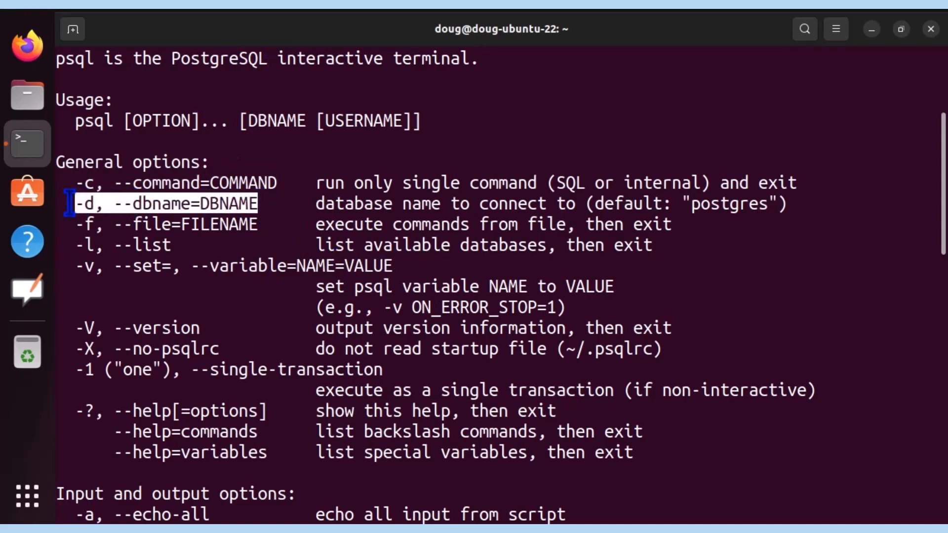
pyautogui.moveTo(269, 204)
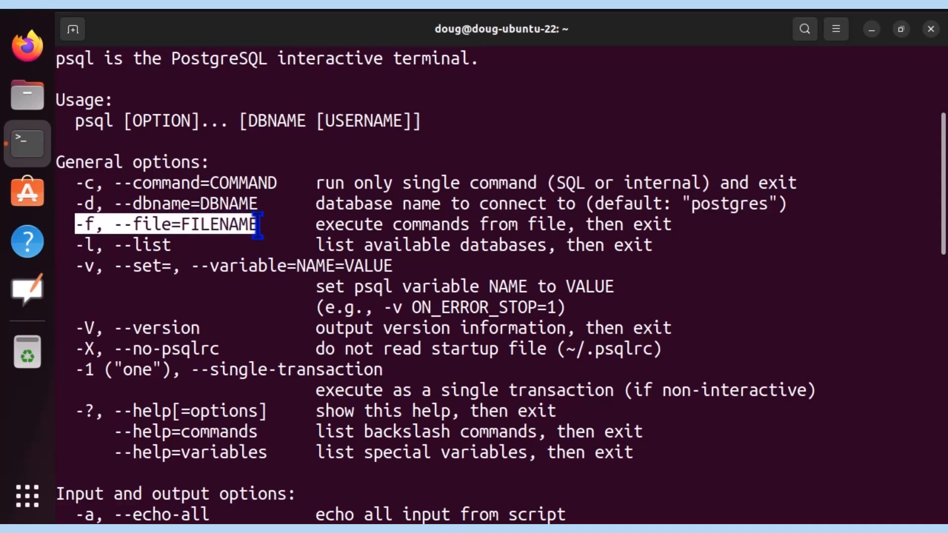
pyautogui.click(158, 245)
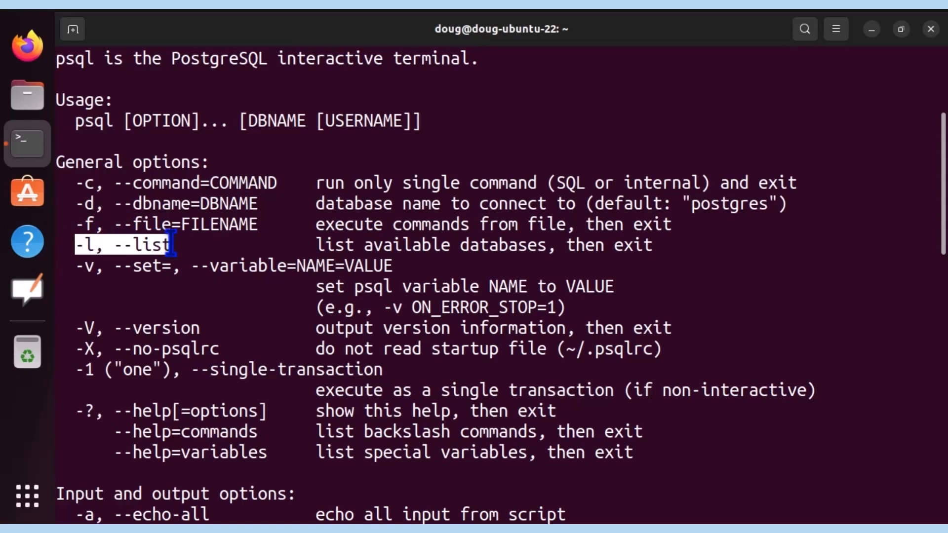
pyautogui.scroll(-3)
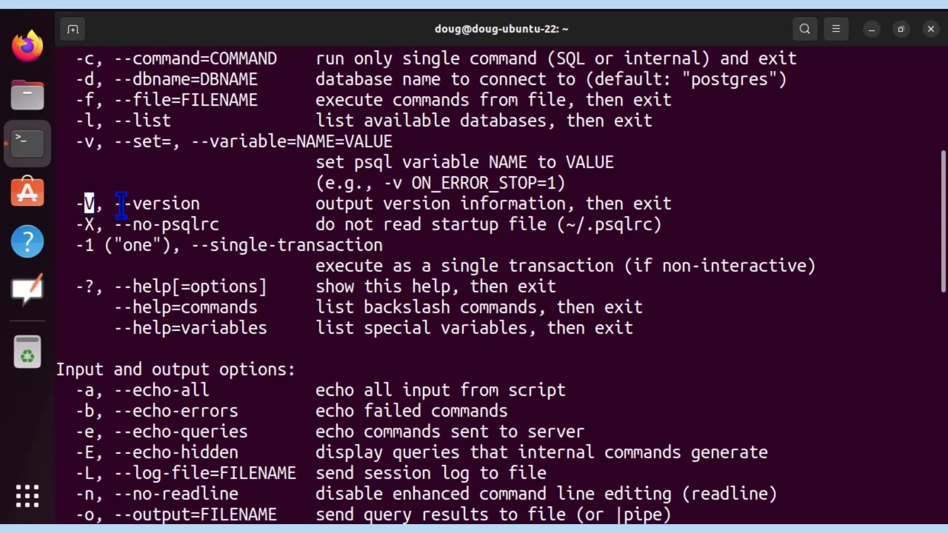
pyautogui.scroll(-3)
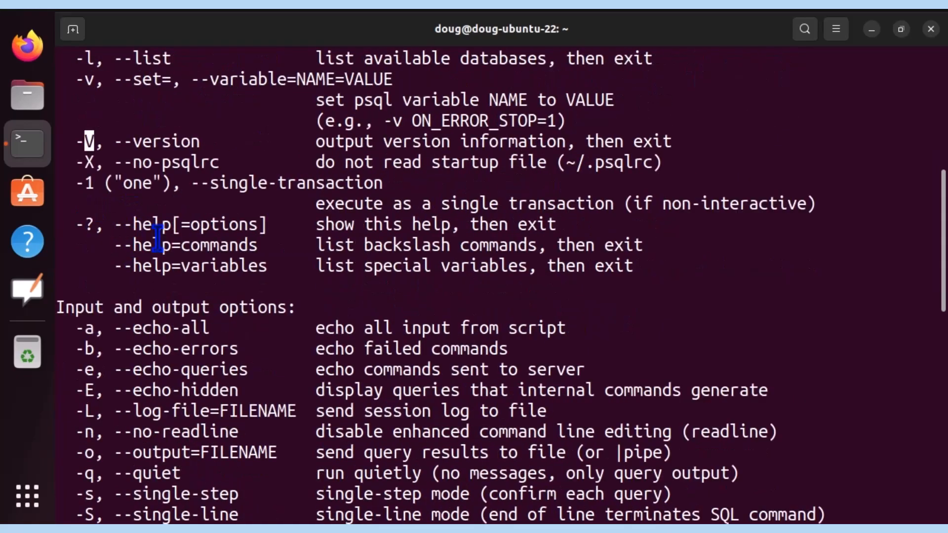
pyautogui.scroll(-3)
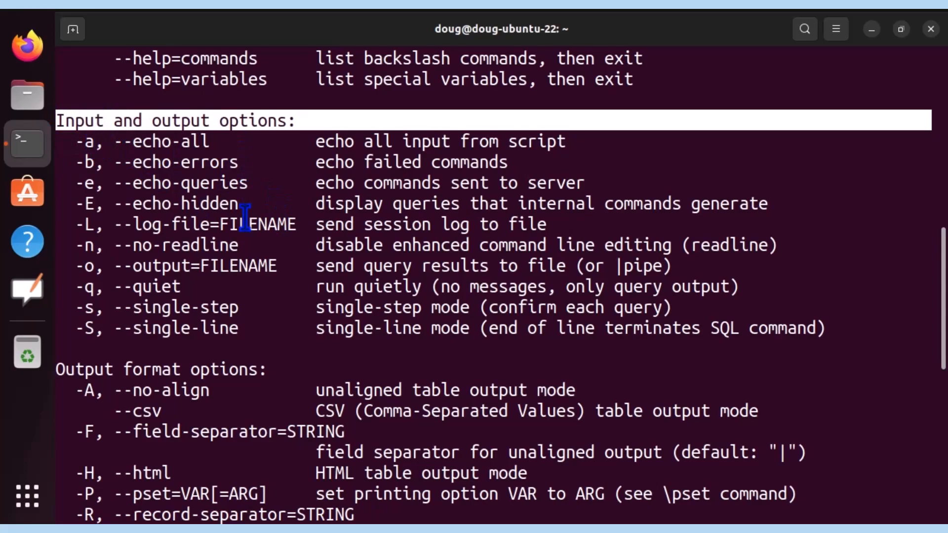
# Review the tuples-only option and the Connection options for host, port and username.
pyautogui.scroll(-3)
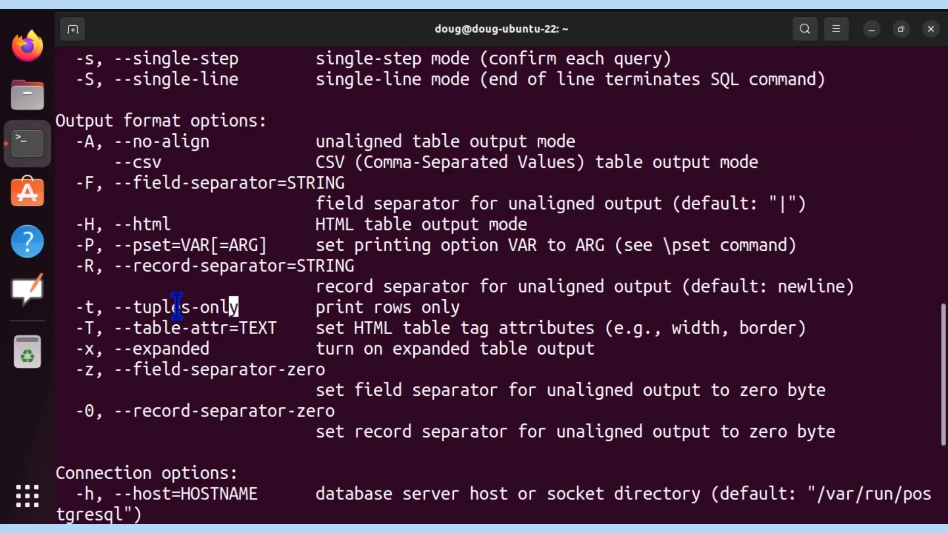
pyautogui.doubleClick(176, 307)
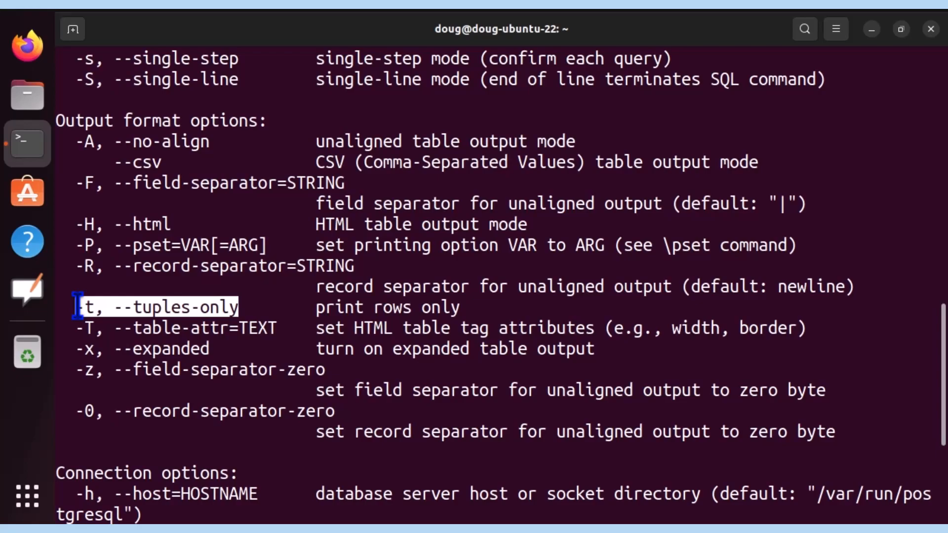
pyautogui.scroll(-3)
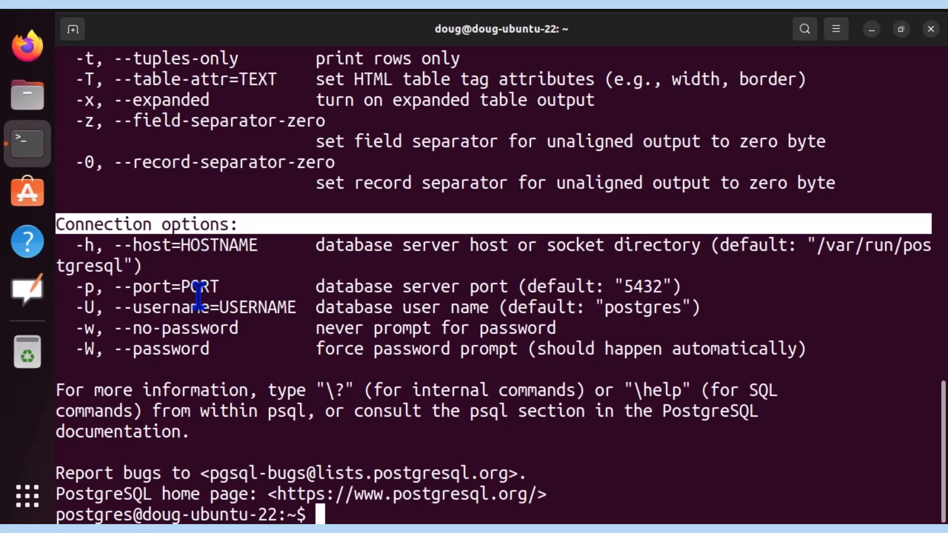
pyautogui.moveTo(118, 327)
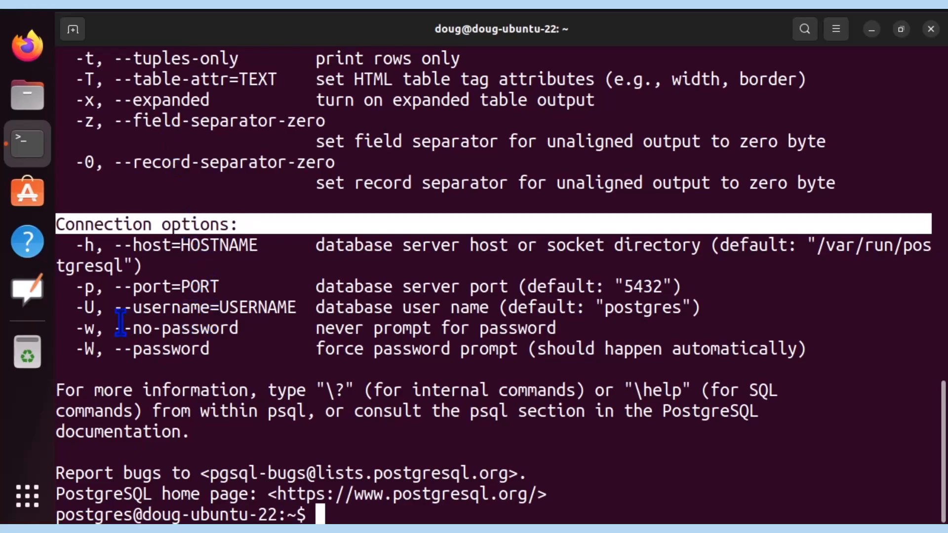
pyautogui.moveTo(254, 382)
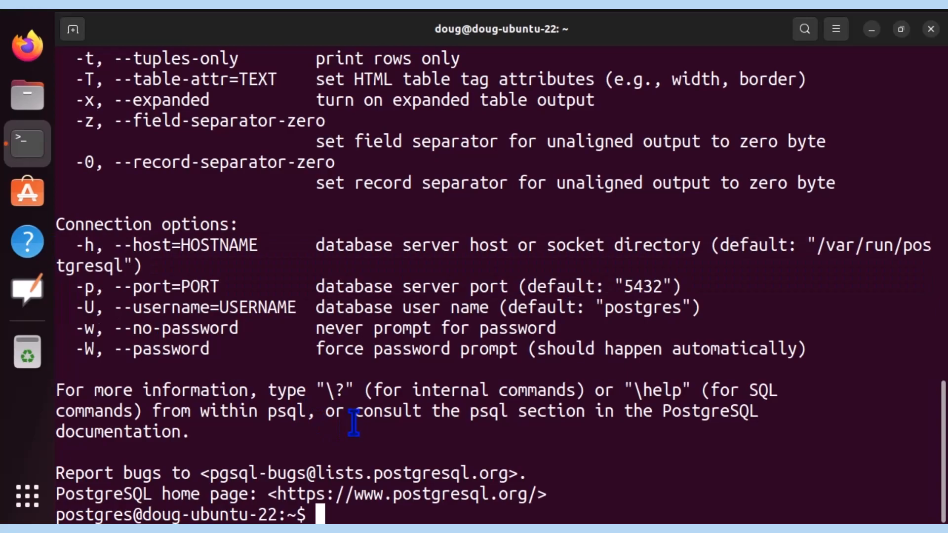
# Log in with psql -h localhost -p 5432 -U postgres and the postgres password.
pyautogui.write('psql -h localhost')
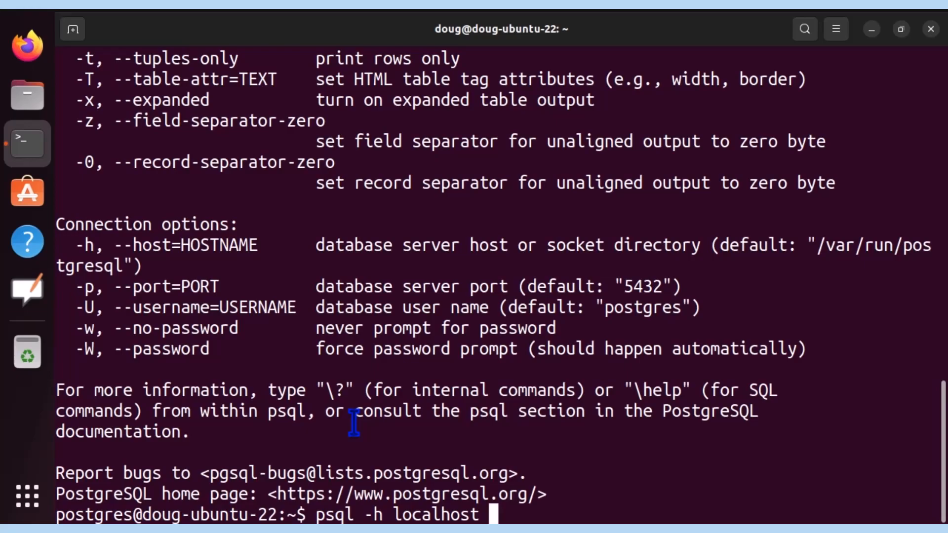
pyautogui.write('-p 5432')
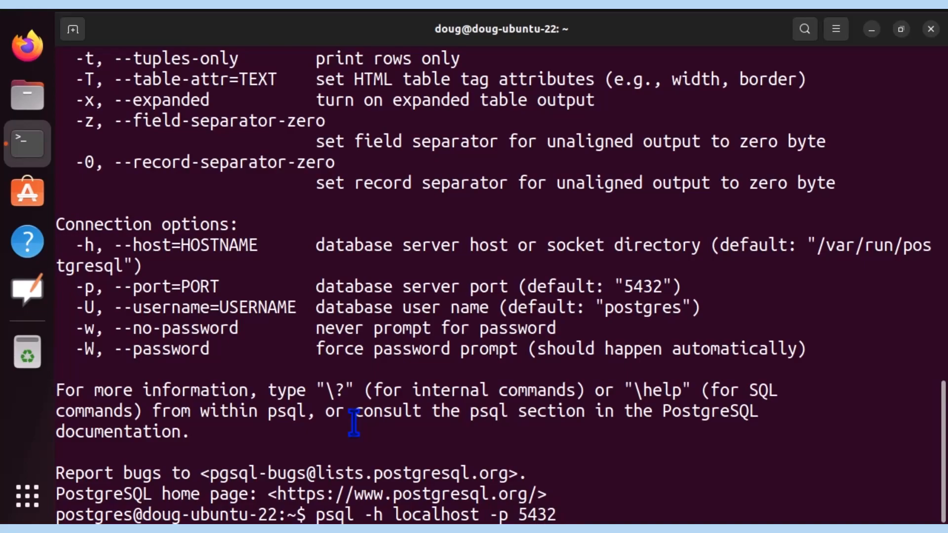
pyautogui.write('-U postgres')
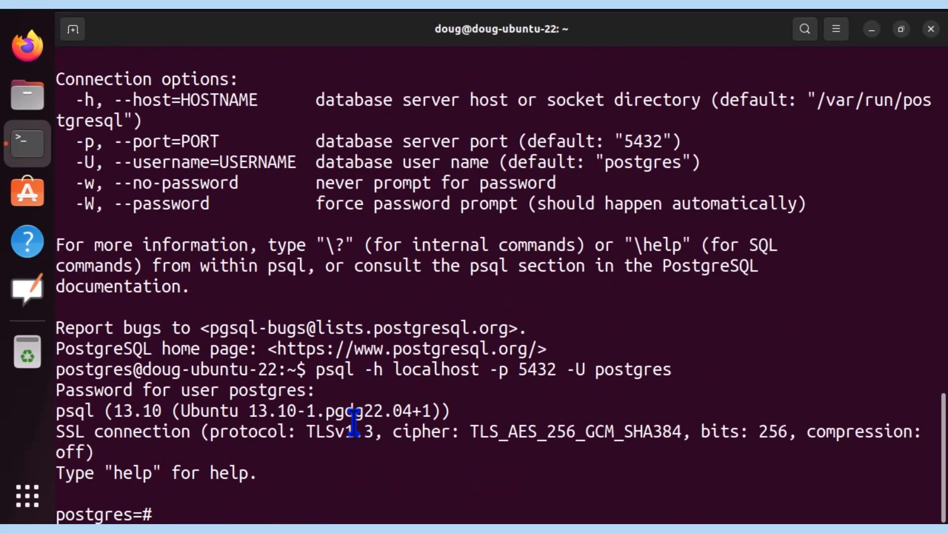
# List the five databases with \l and quit the session.
pyautogui.write('\\l')
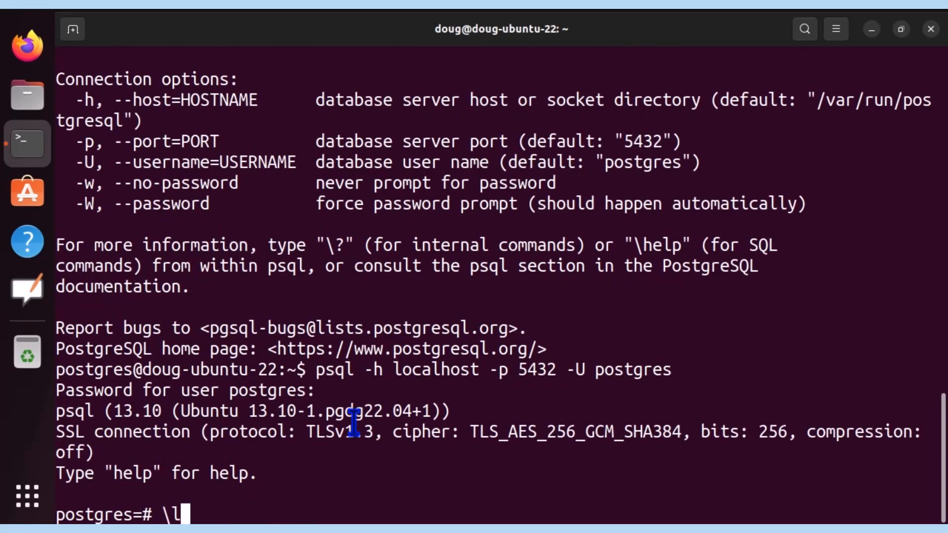
pyautogui.press('Return')
pyautogui.write('psql -h localhost -p 5432 -U postgres -l')
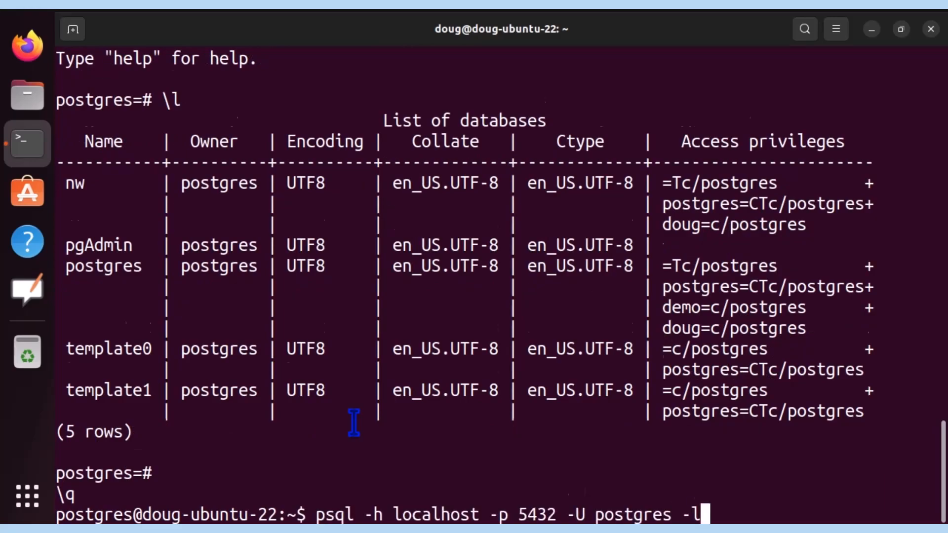
# Run psql -h localhost -p 5432 -U postgres -l to print the databases non-interactively.
pyautogui.press('Return')
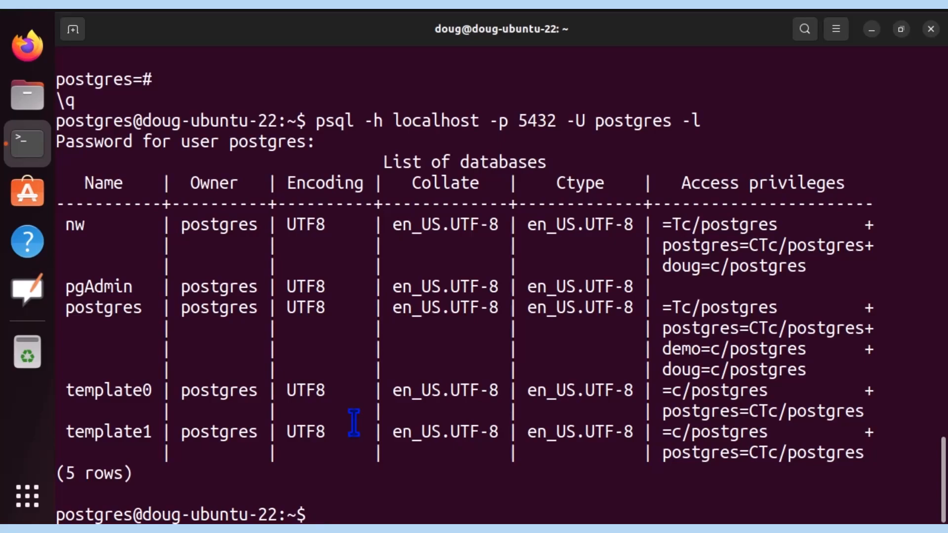
pyautogui.write('psql -h localhost -p 5432 -U postgres -l')
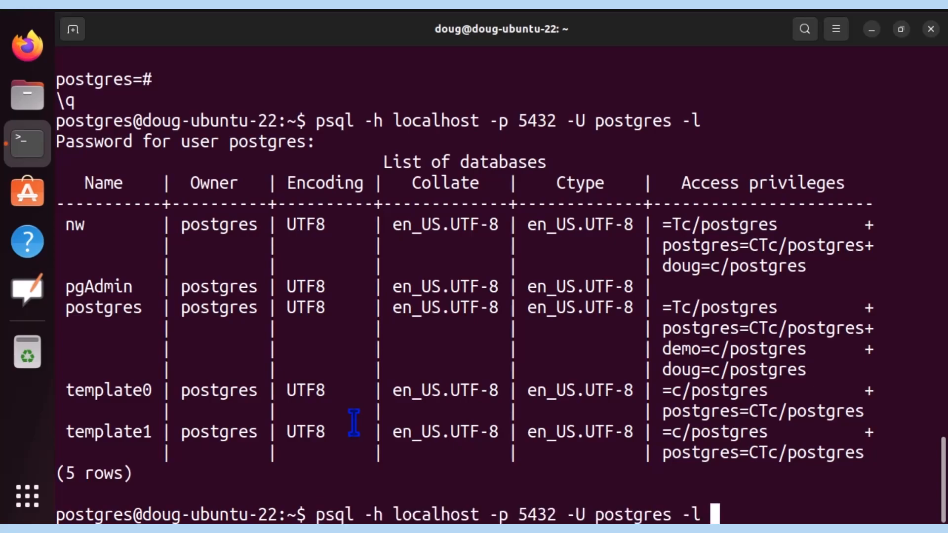
# Recall the command with -d nw instead of -l to connect straight to the nw database.
pyautogui.write('-d')
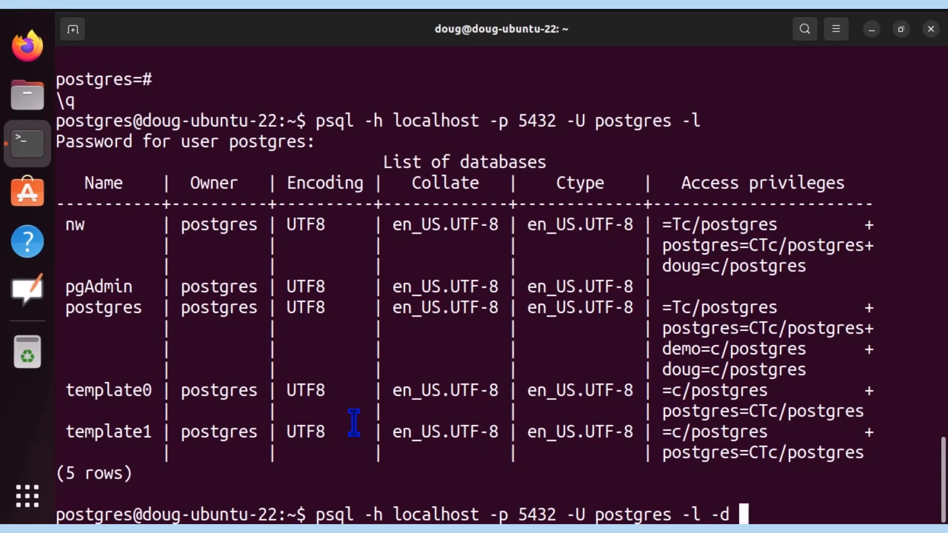
pyautogui.write('nw')
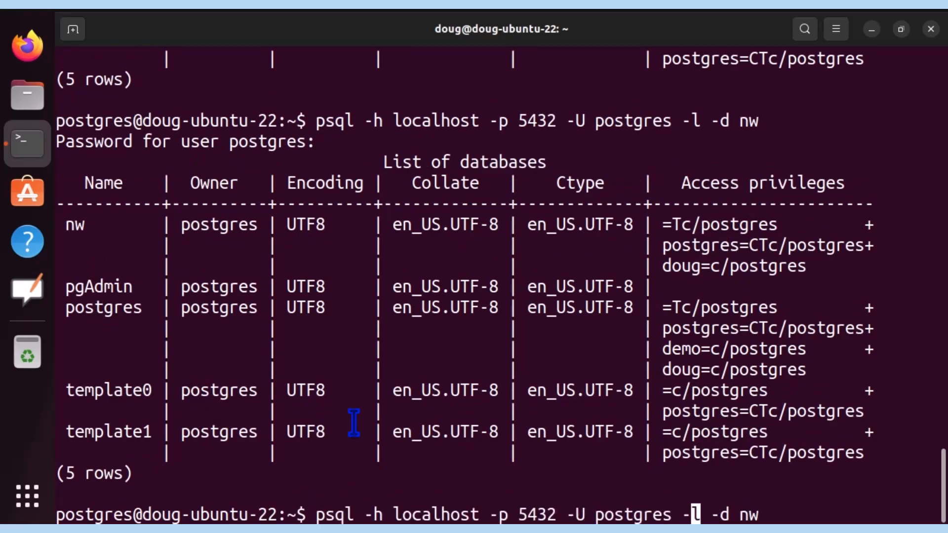
pyautogui.press('BackSpace')
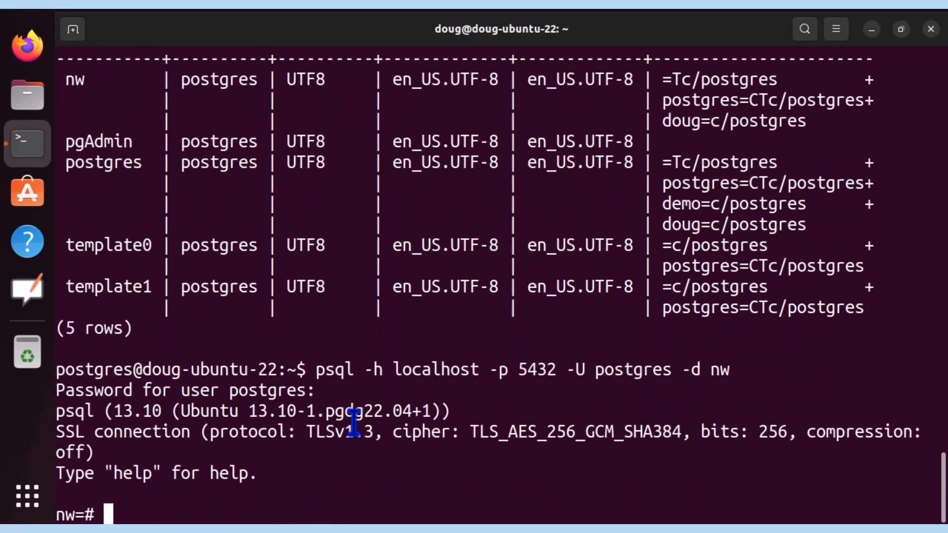
# Show the students table with \dt, select all three of its rows, then quit psql.
pyautogui.write('\\dt')
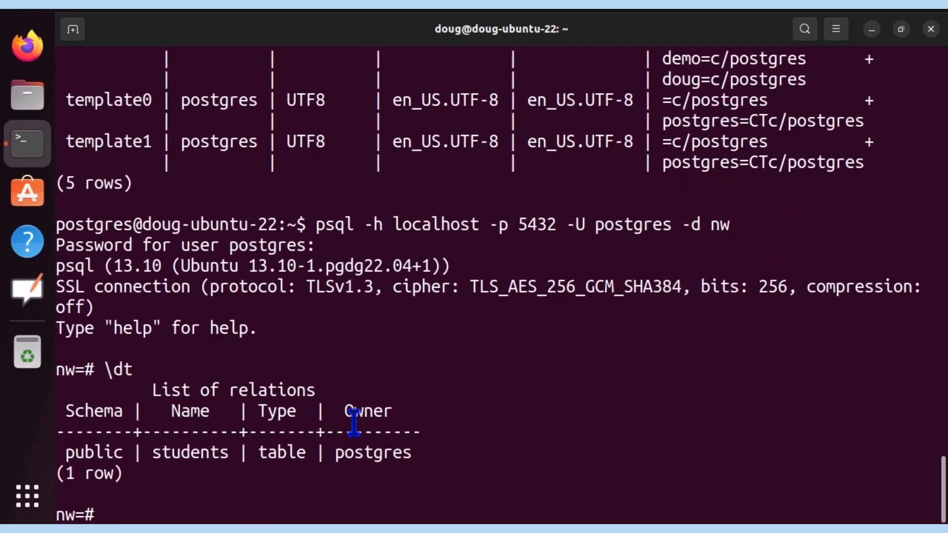
pyautogui.write('select')
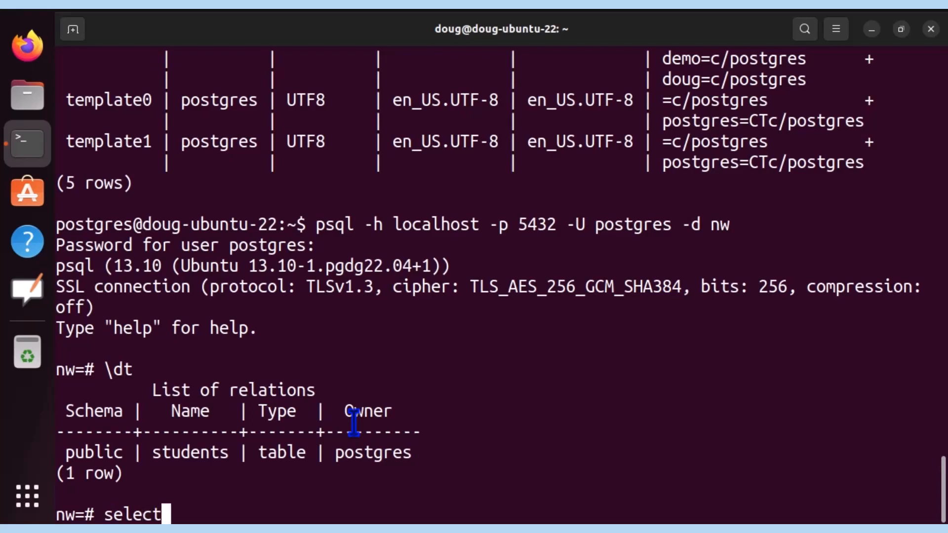
pyautogui.write('* from students;')
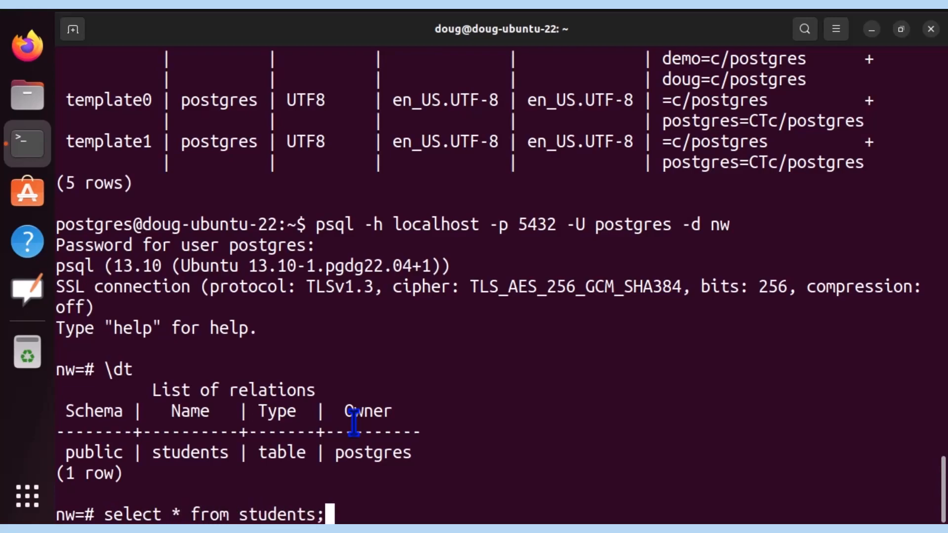
pyautogui.press('Return')
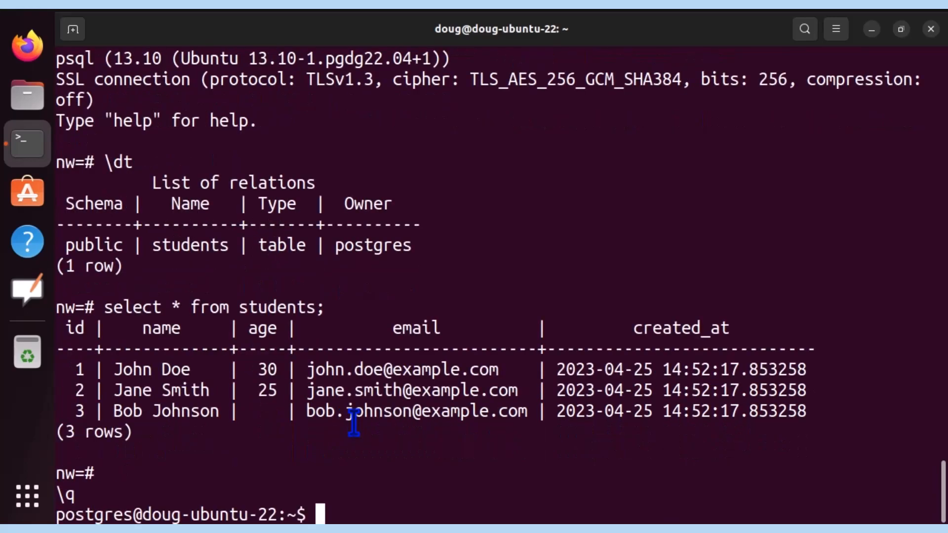
# Compose psql -h localhost -p 5432 -U postgres -d nw -c "select * from students;" at the prompt.
pyautogui.write('psql -h localhost -p 5432 -U postgres -d nw')
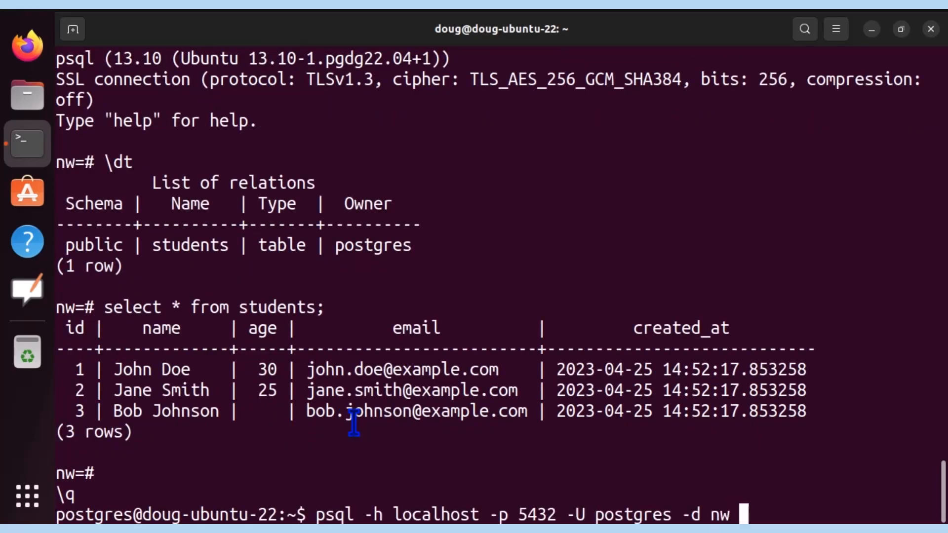
pyautogui.write('-c "select * from student')
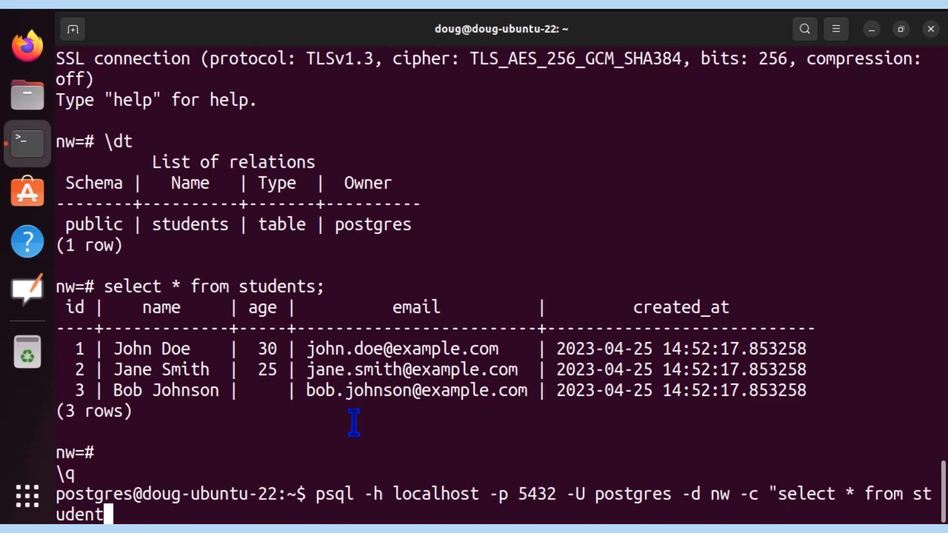
pyautogui.write('s;"')
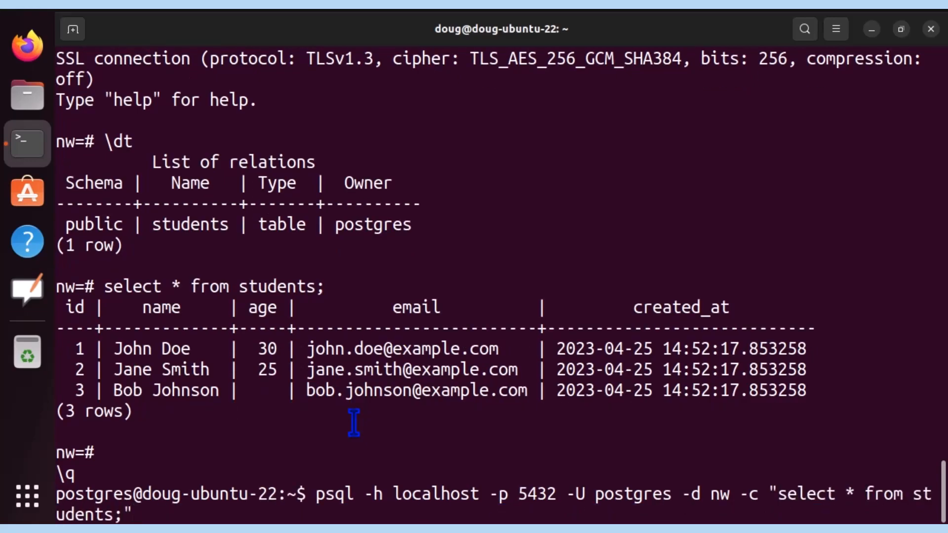